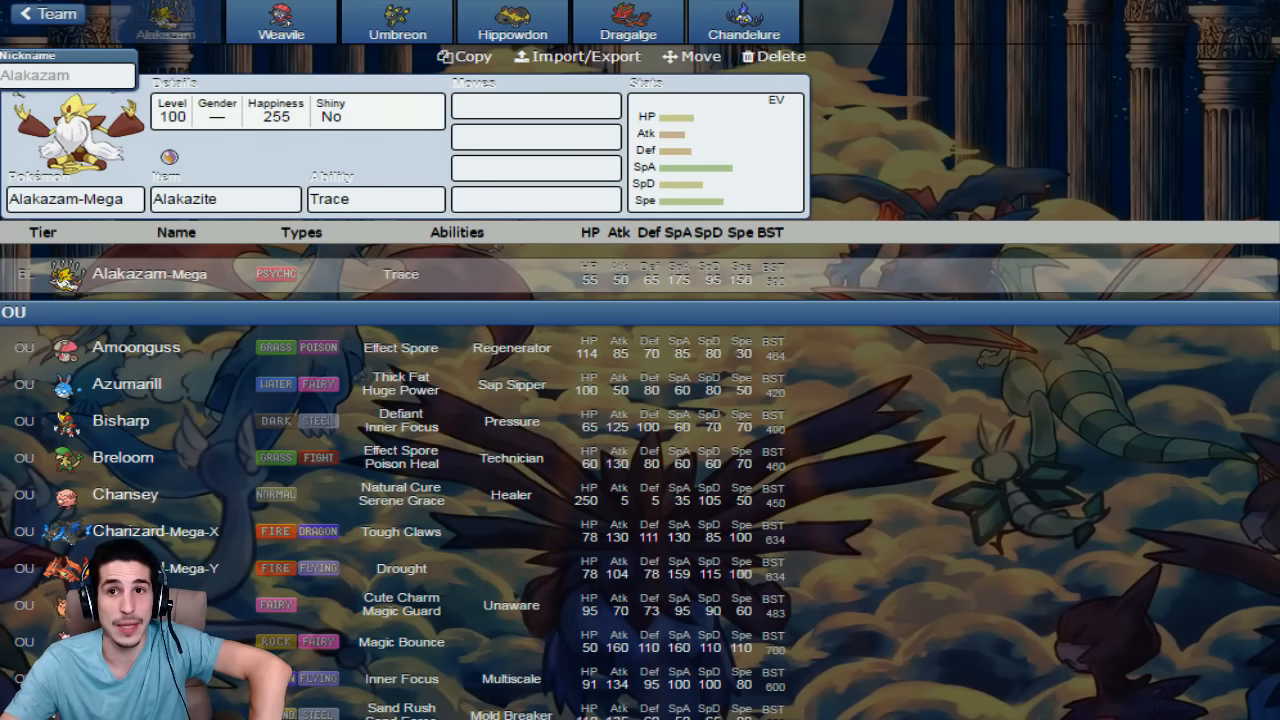
# Step: Bring up Weavile's set to review its Pressure ability and stats
pyautogui.click(280, 22)
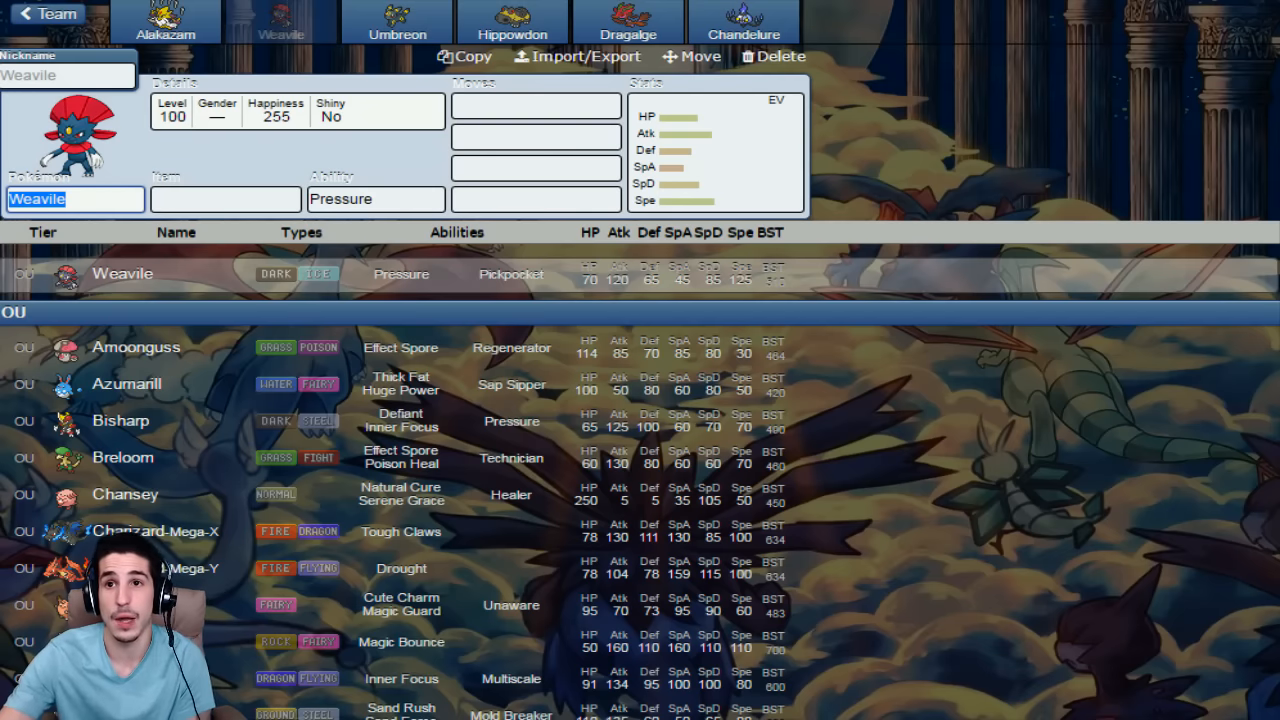
# Step: Bring up Umbreon's set to review its Synchronize ability and stats
pyautogui.click(396, 20)
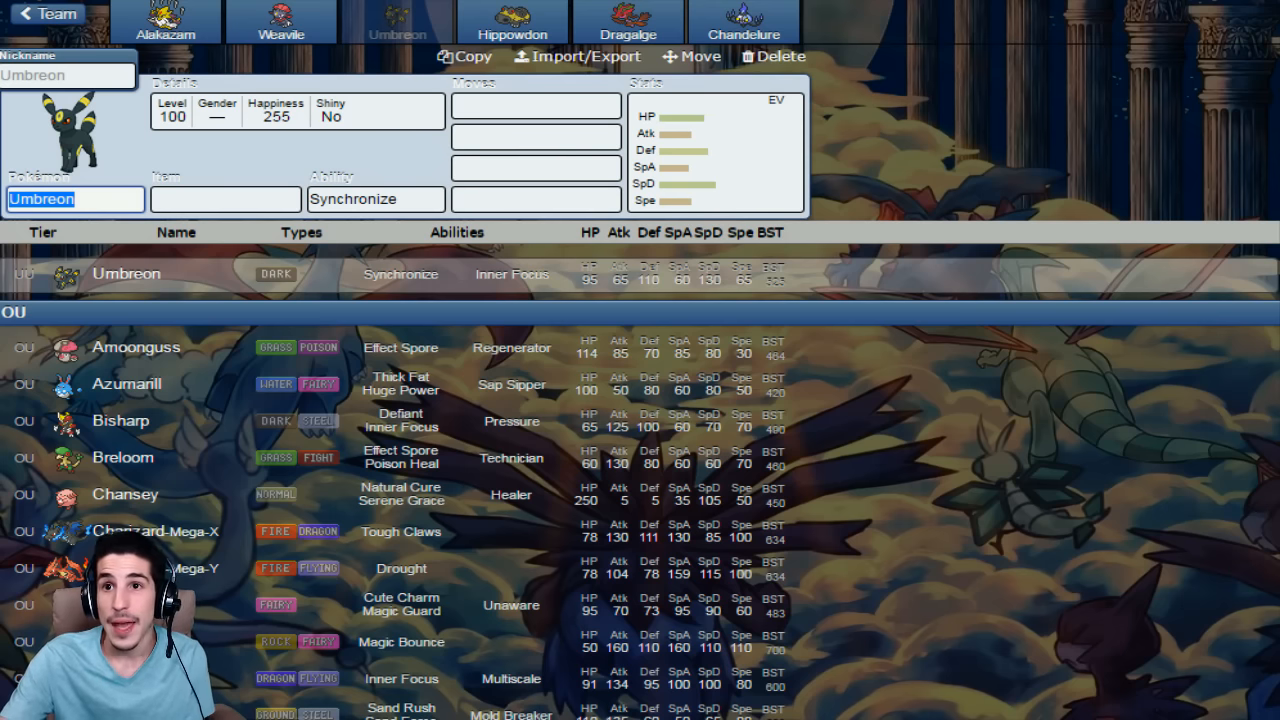
# Step: Bring up Hippowdon's set to review its Sand Stream ability and stats
pyautogui.click(512, 20)
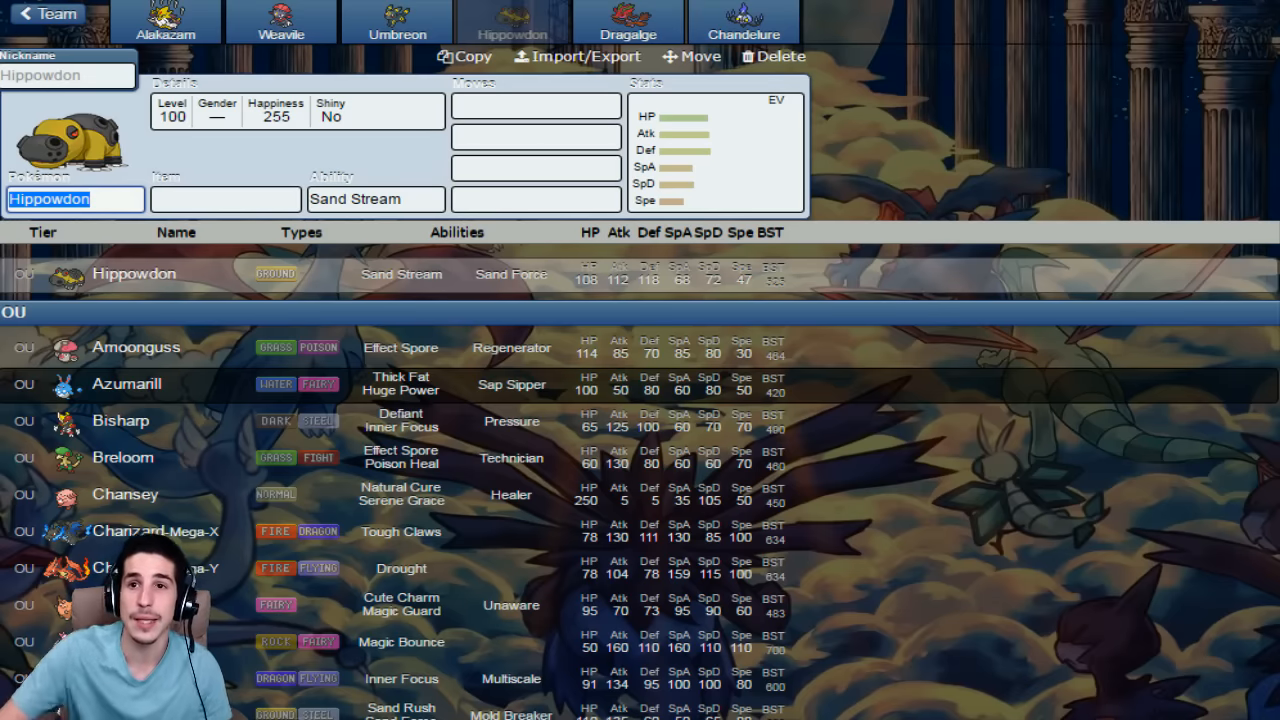
pyautogui.click(628, 20)
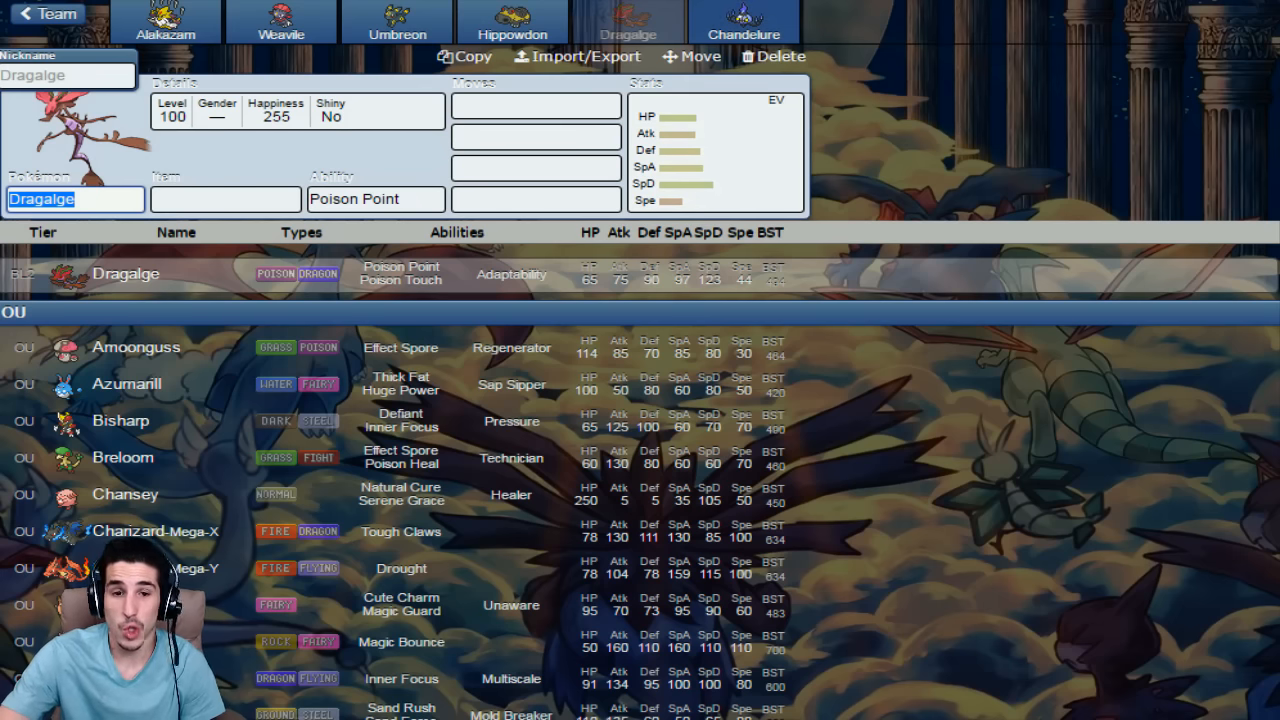
# Step: Bring up Chandelure's set to review its Flash Fire ability and stats
pyautogui.click(744, 22)
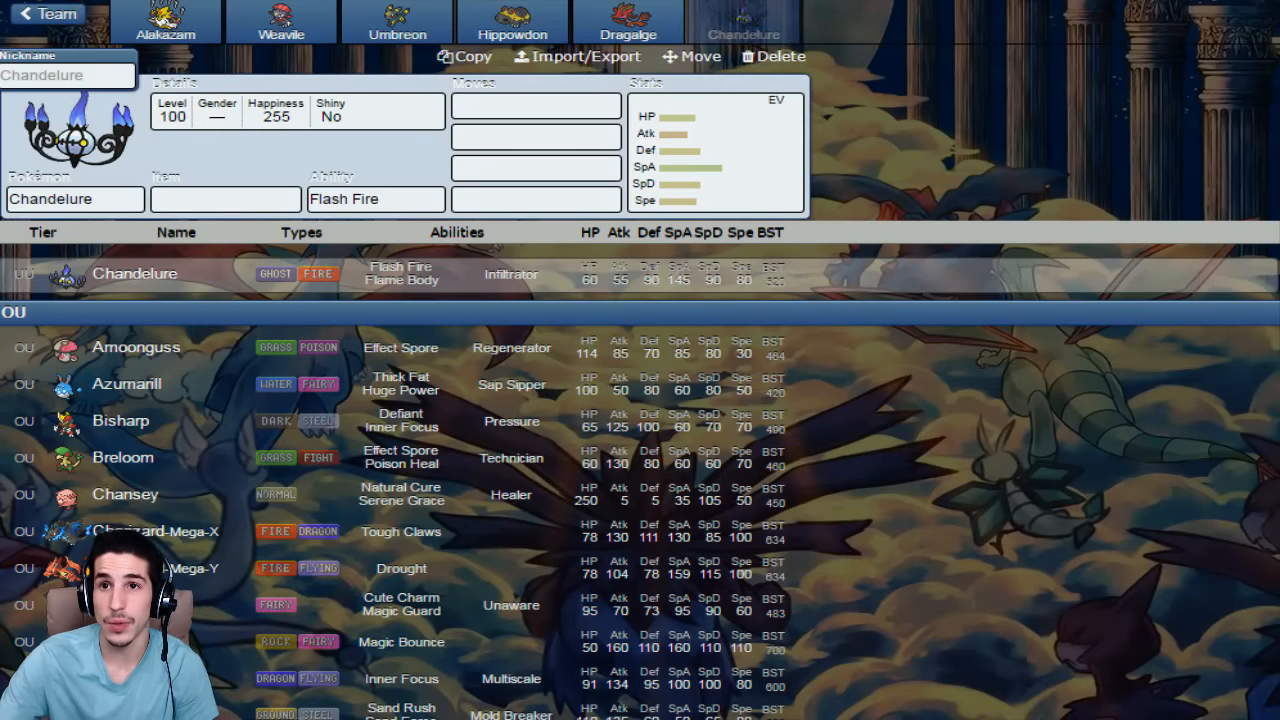
# Step: Return to the All teams list and load the VGC 2016 2 team with Magneton, Leafeon and Golbat
pyautogui.click(48, 12)
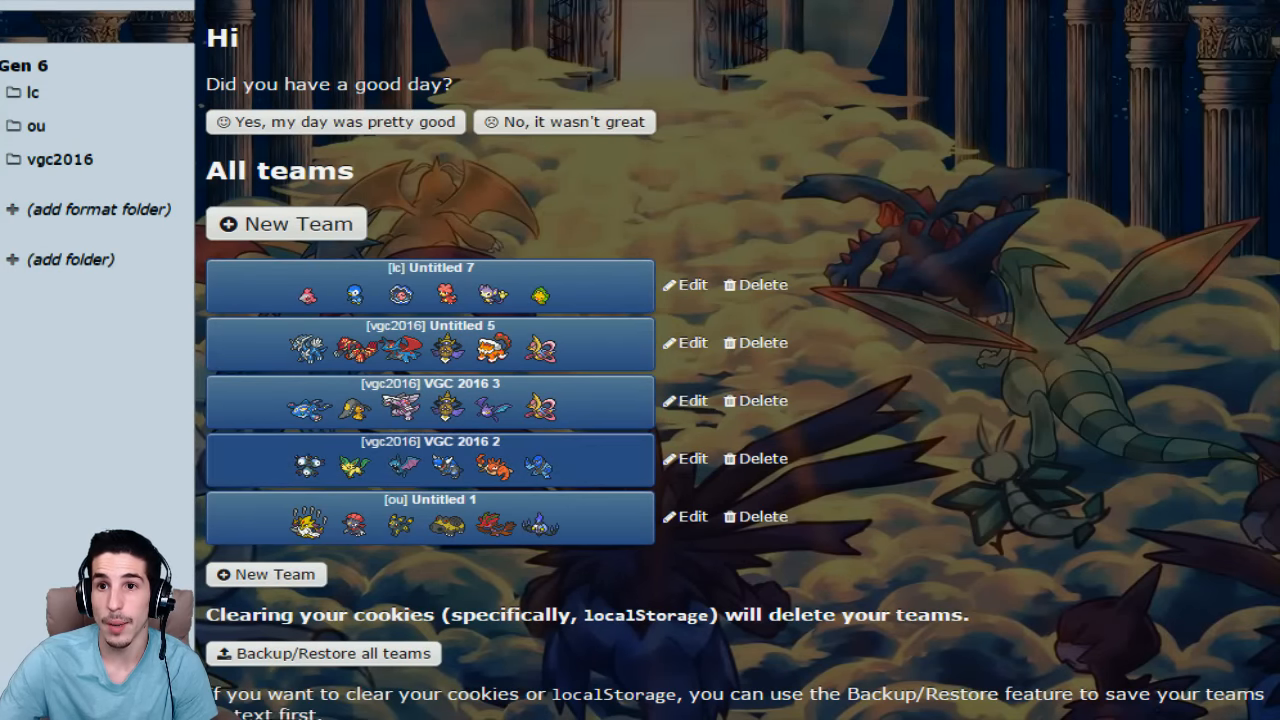
pyautogui.click(684, 458)
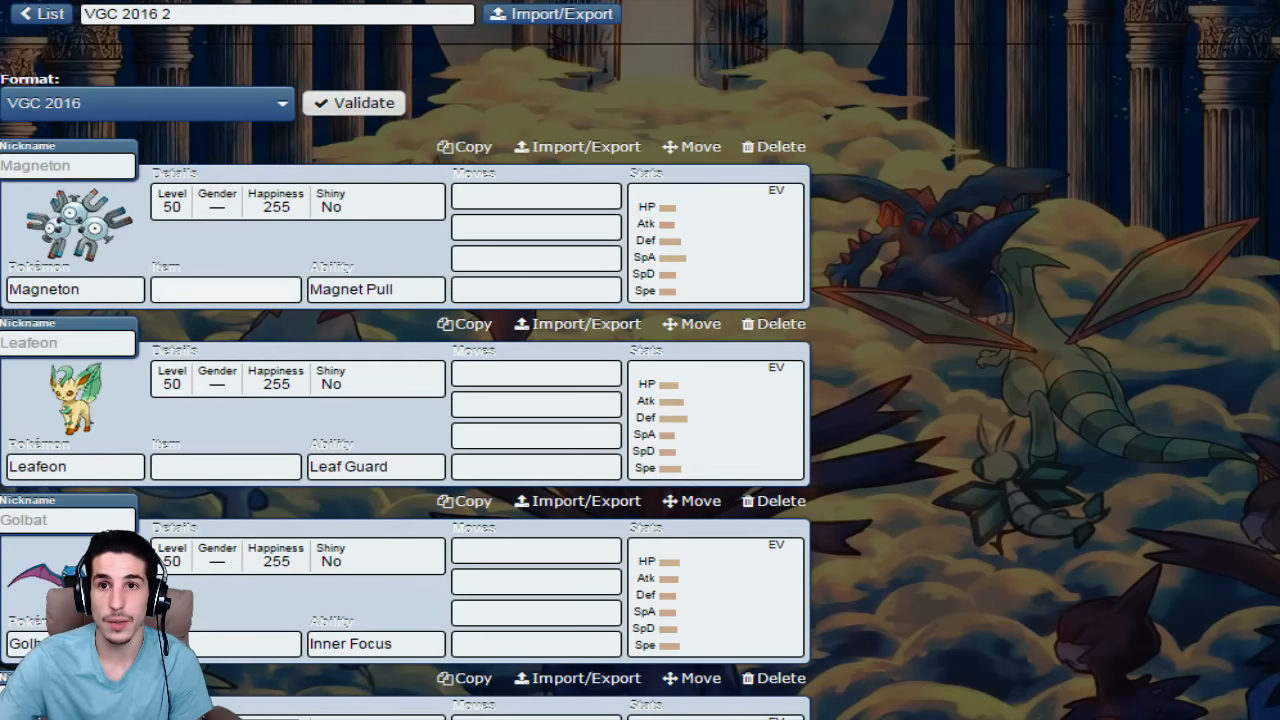
# Step: Bring up Magneton's set from the team overview for detailed editing
pyautogui.click(76, 288)
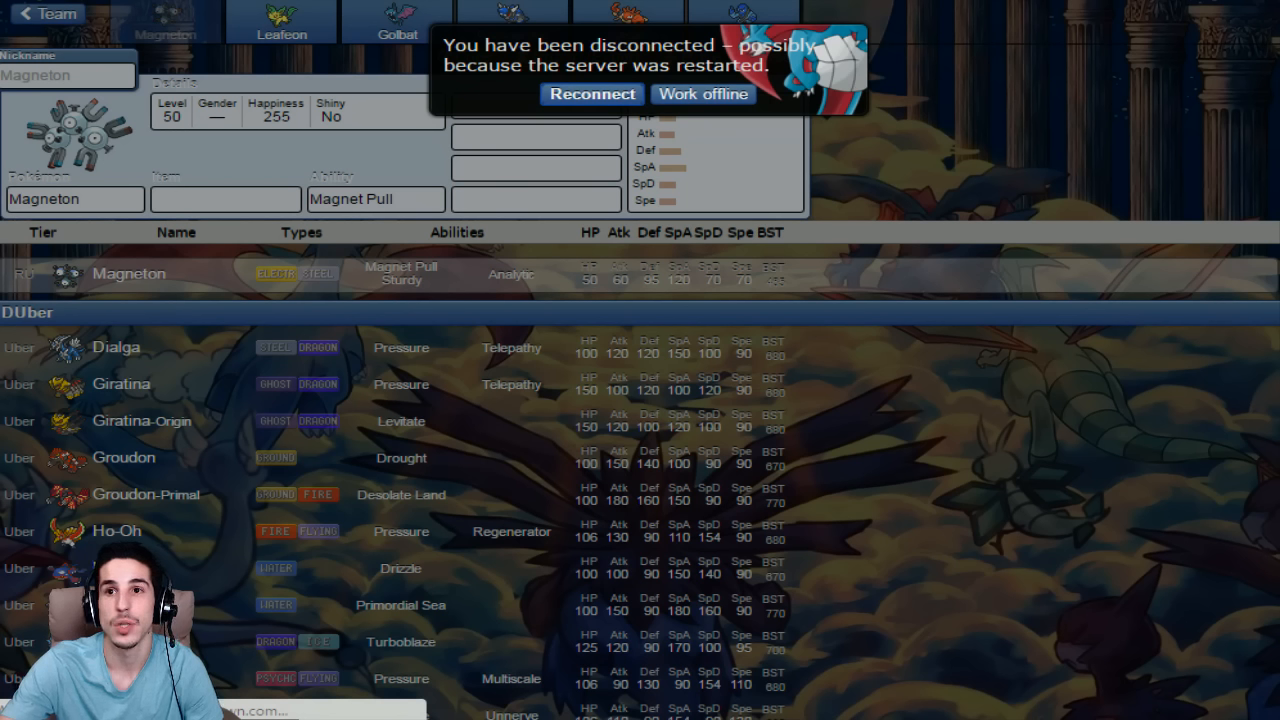
# Step: Reconnect to the restarted server, keeping Magneton's set open
pyautogui.click(592, 94)
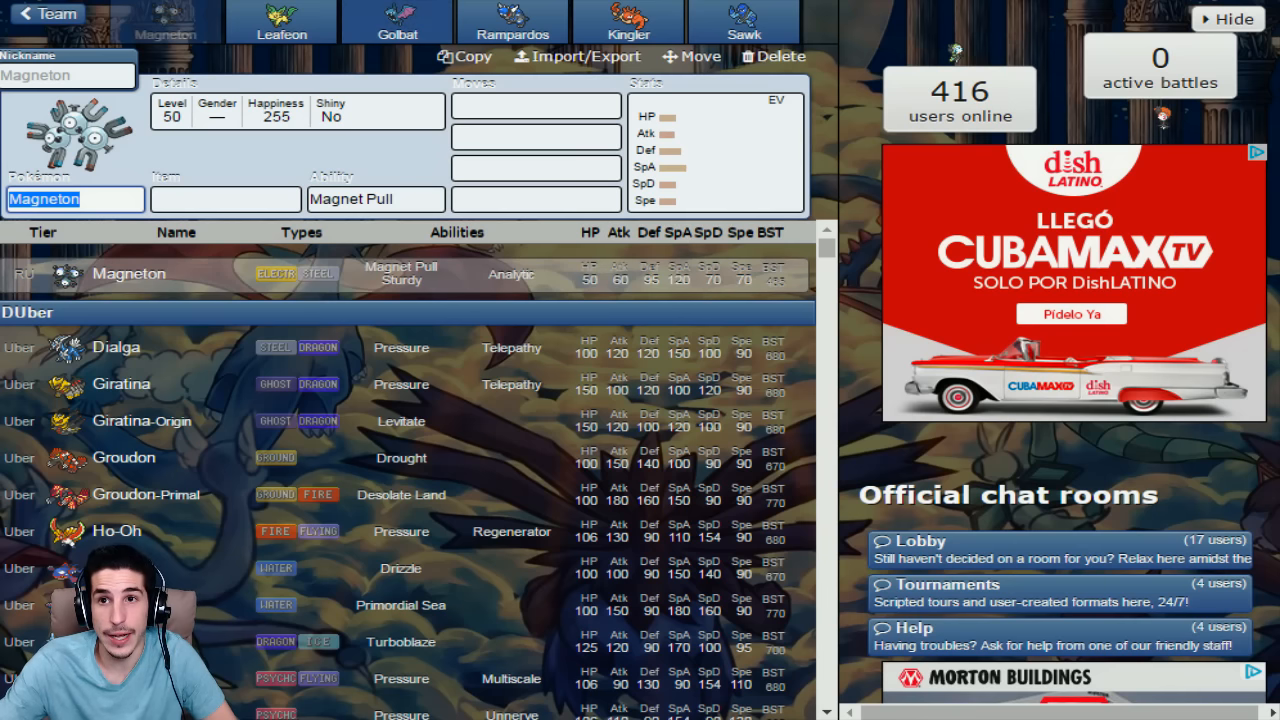
# Step: Bring up Golbat's set to review its Inner Focus ability and stats
pyautogui.click(396, 20)
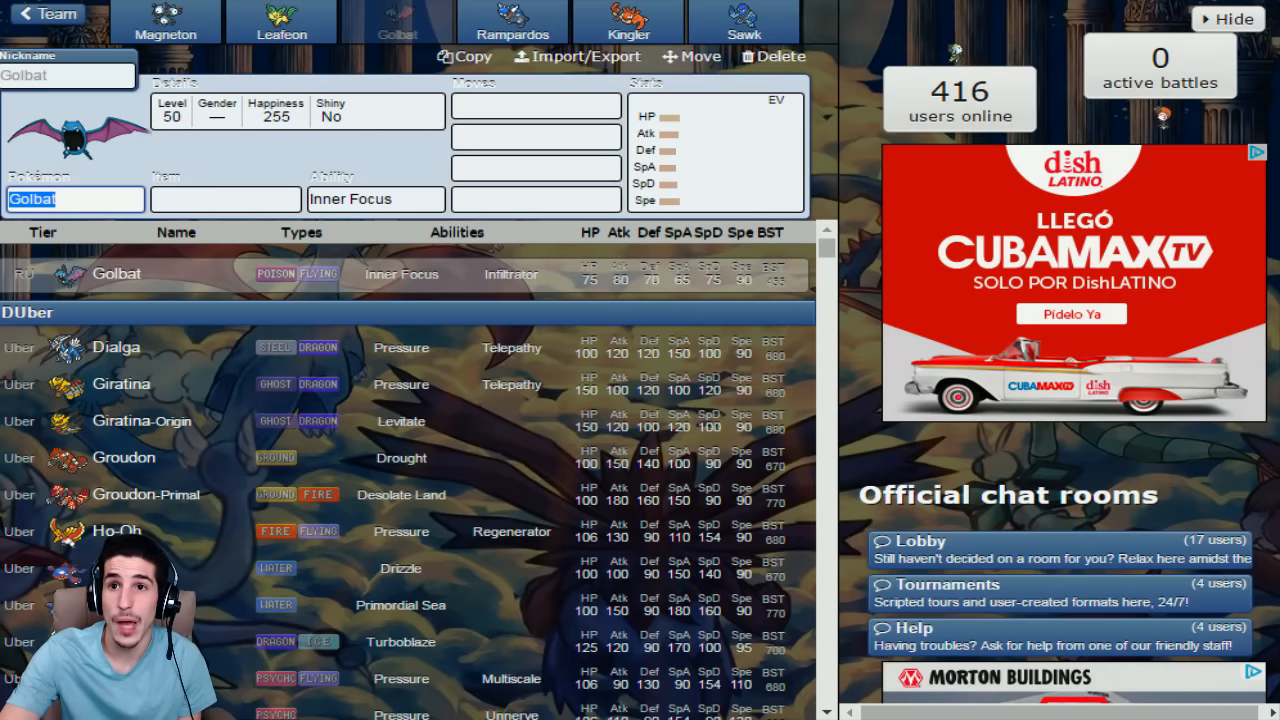
# Step: Bring up Rampardos's set to review its Mold Breaker ability and stats
pyautogui.click(512, 22)
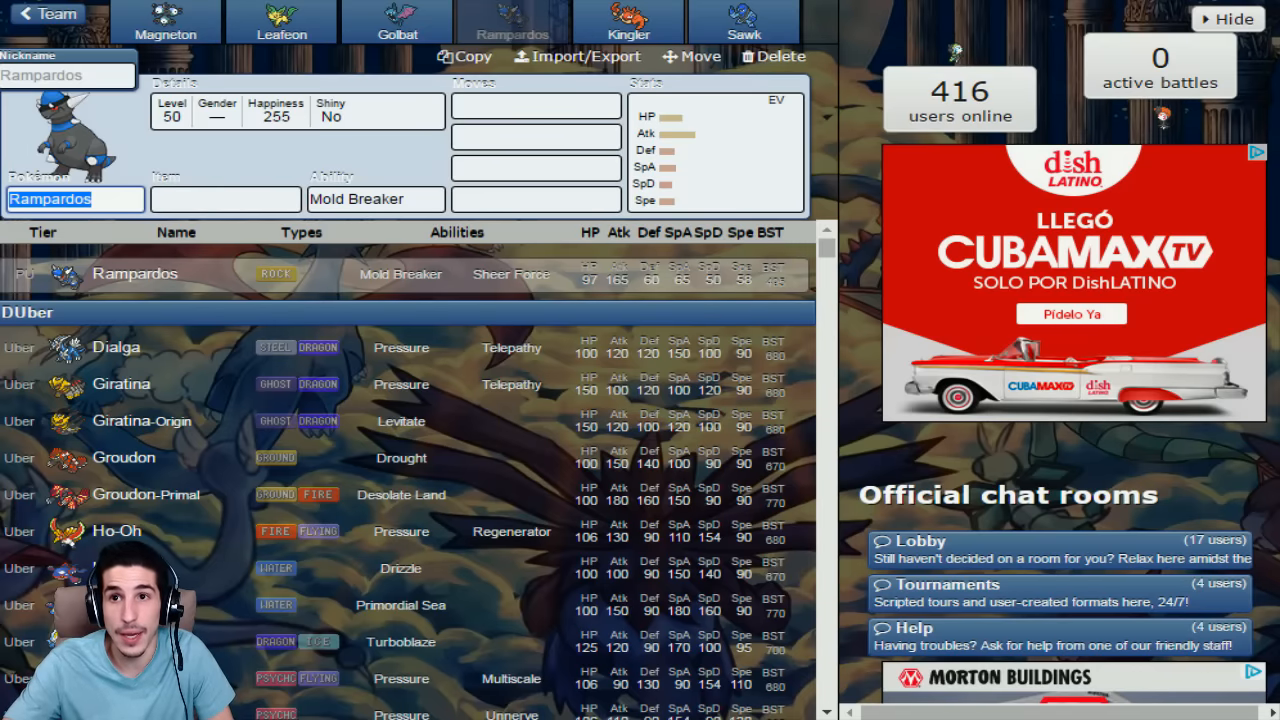
pyautogui.click(628, 22)
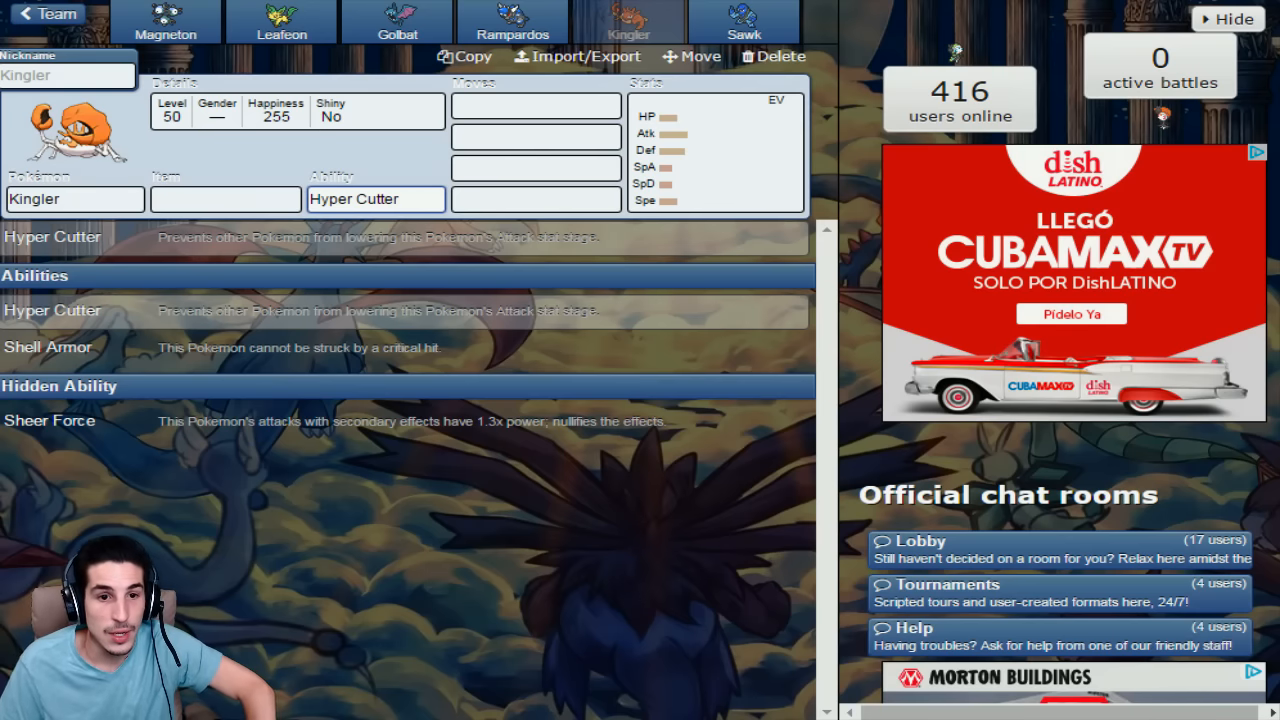
# Step: Bring up Sawk's set with its Sturdy ability and move options
pyautogui.click(376, 200)
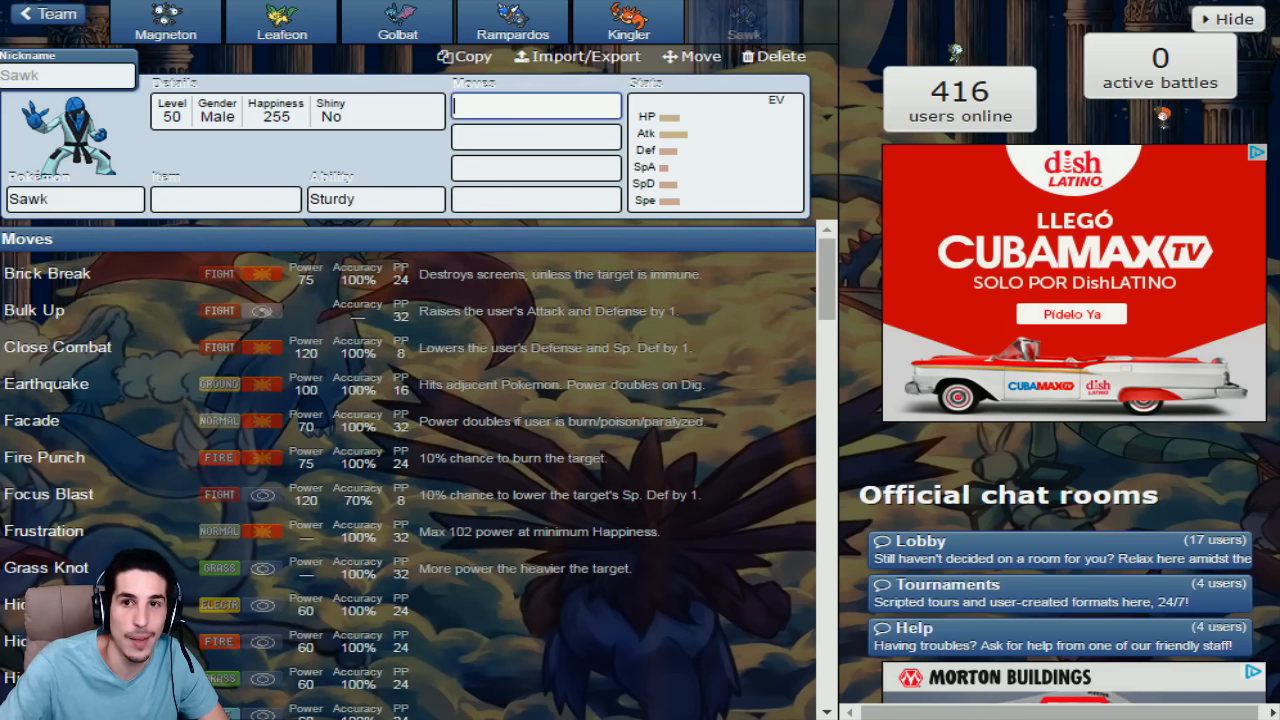
pyautogui.scroll(-3)
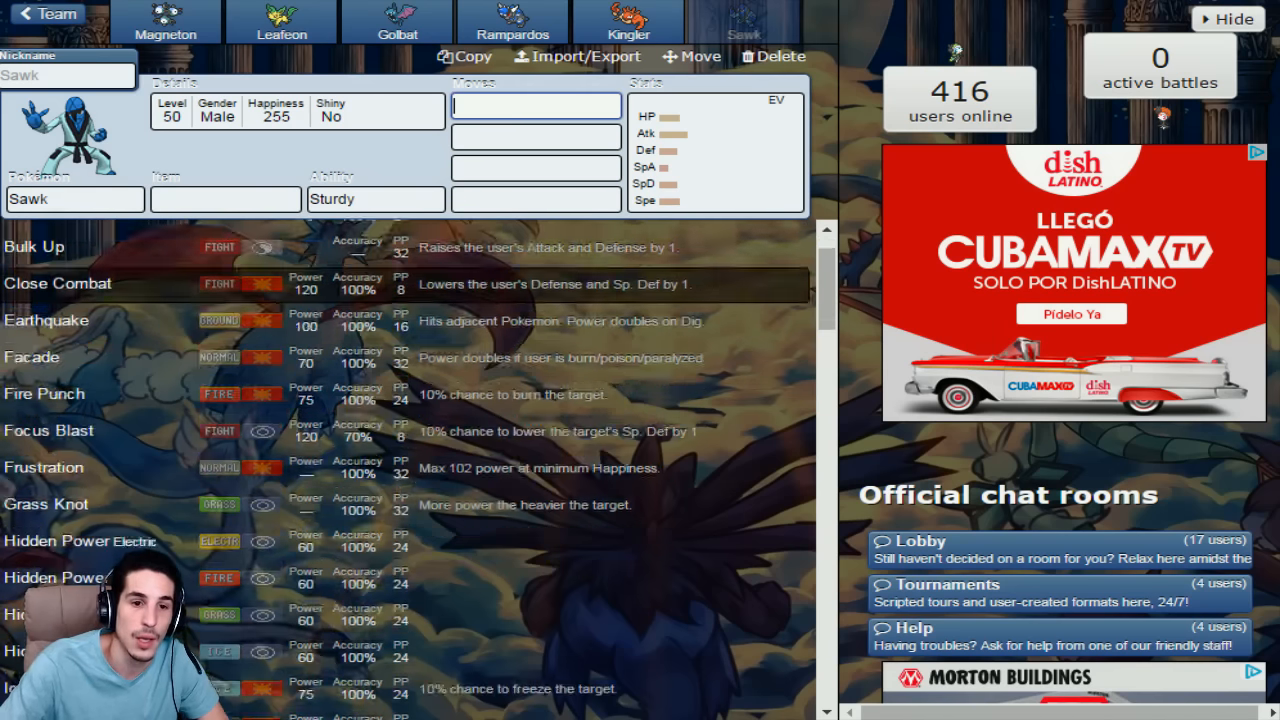
pyautogui.scroll(-3)
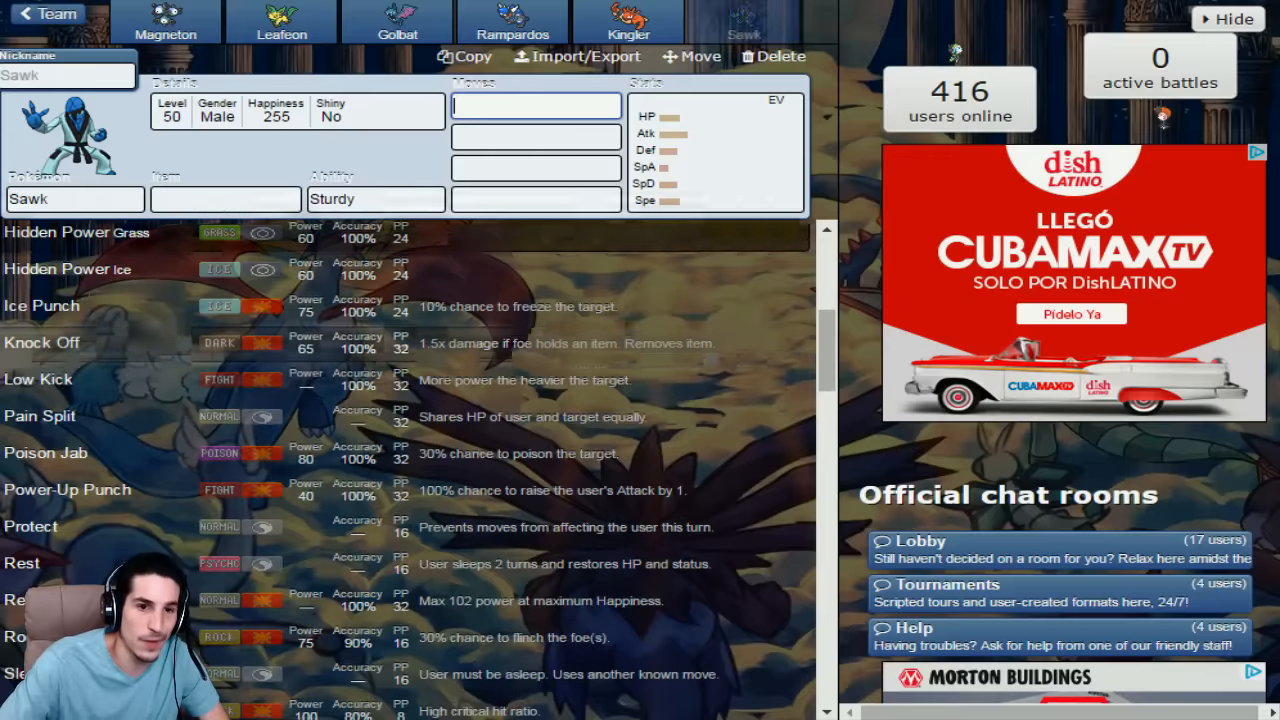
pyautogui.scroll(-3)
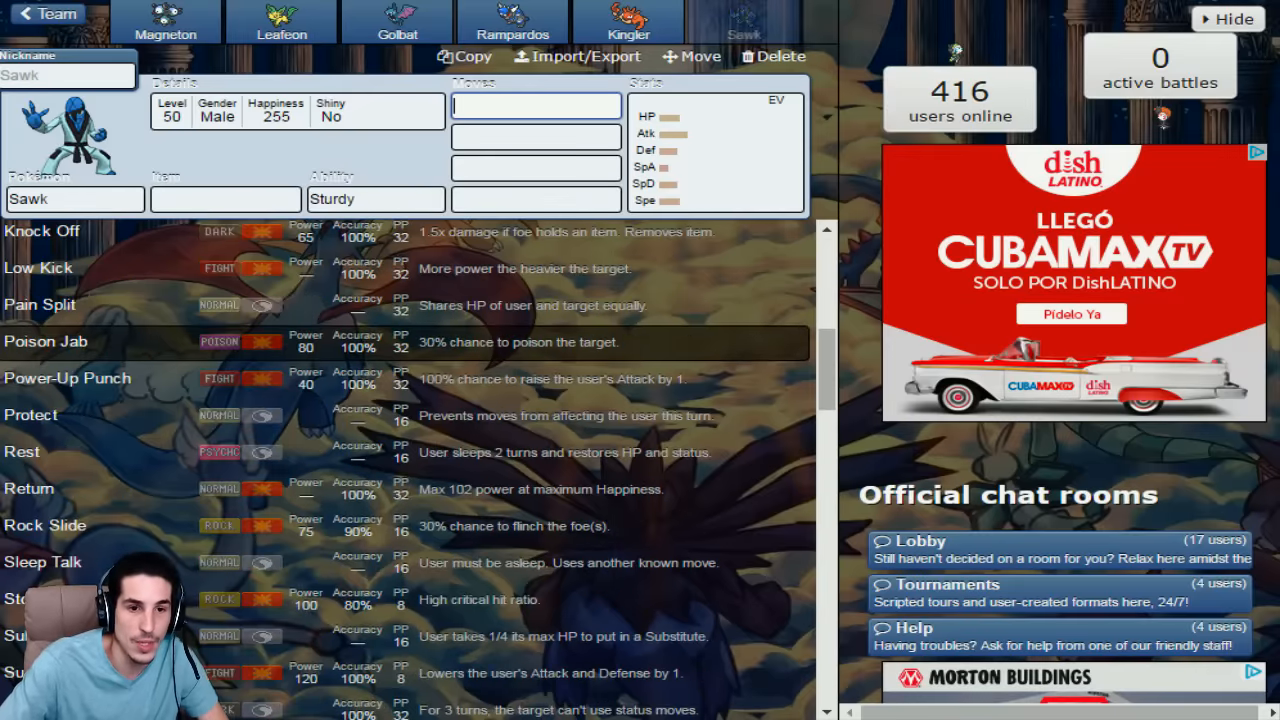
pyautogui.scroll(-3)
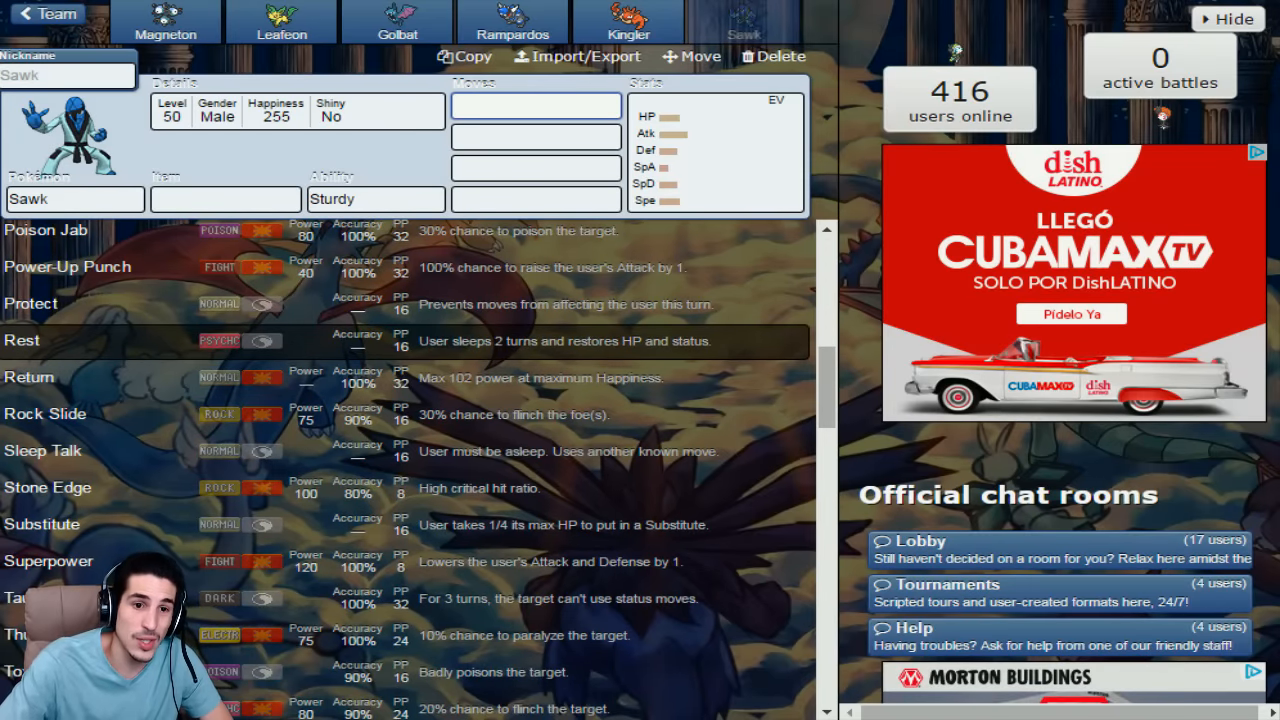
pyautogui.scroll(-3)
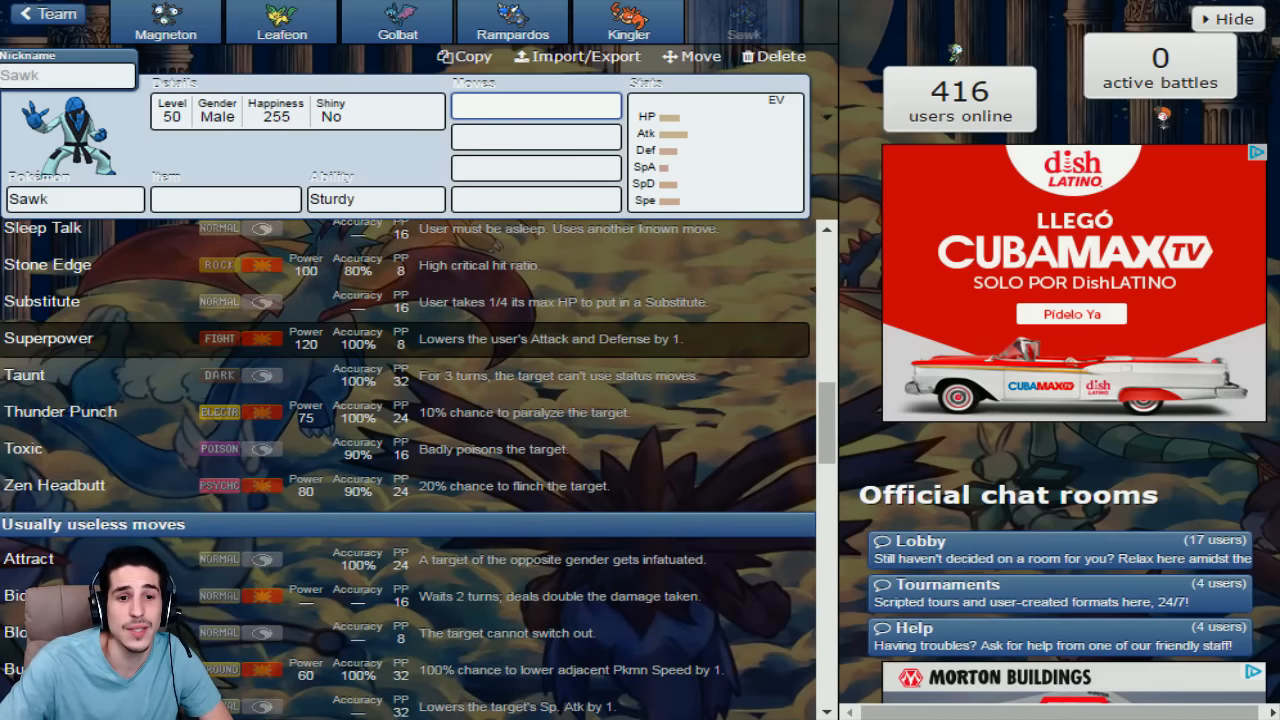
pyautogui.scroll(-3)
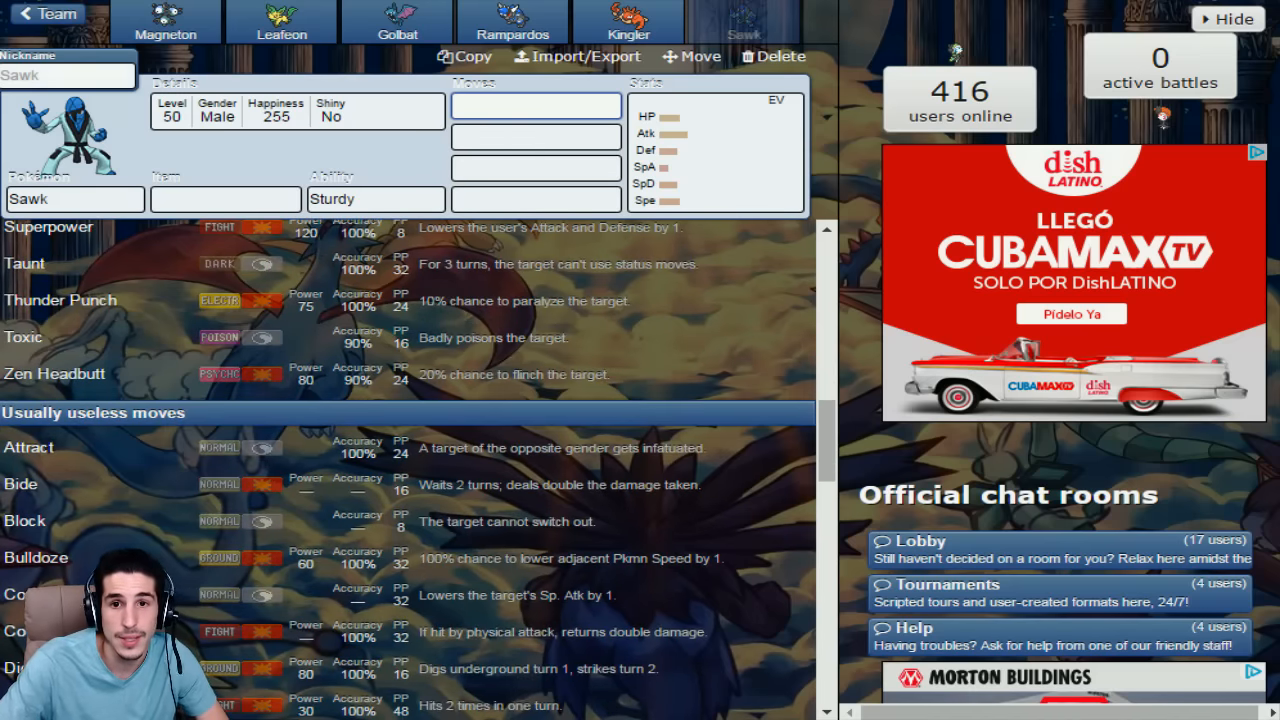